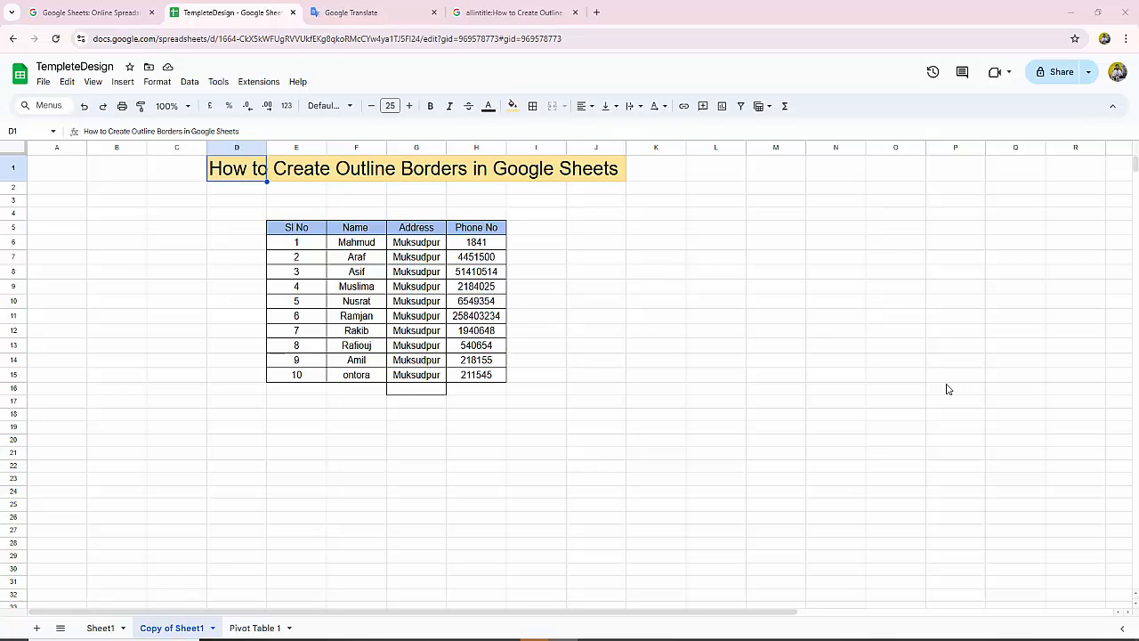
{"action": "mouse_move", "coordinate": [829, 388]}
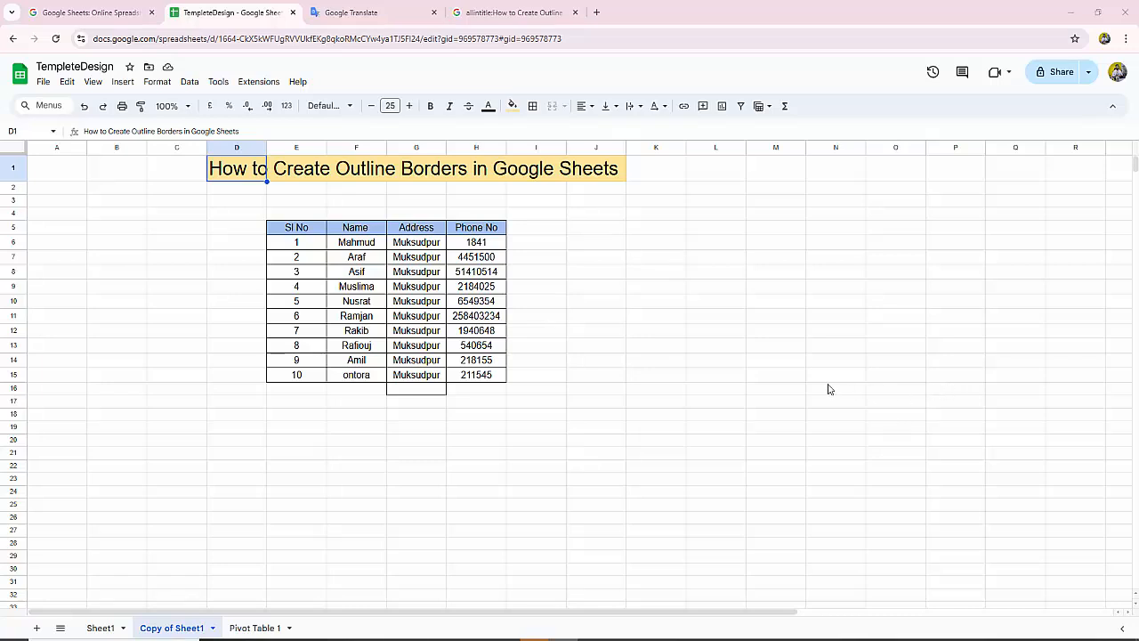
{"action": "mouse_move", "coordinate": [623, 314]}
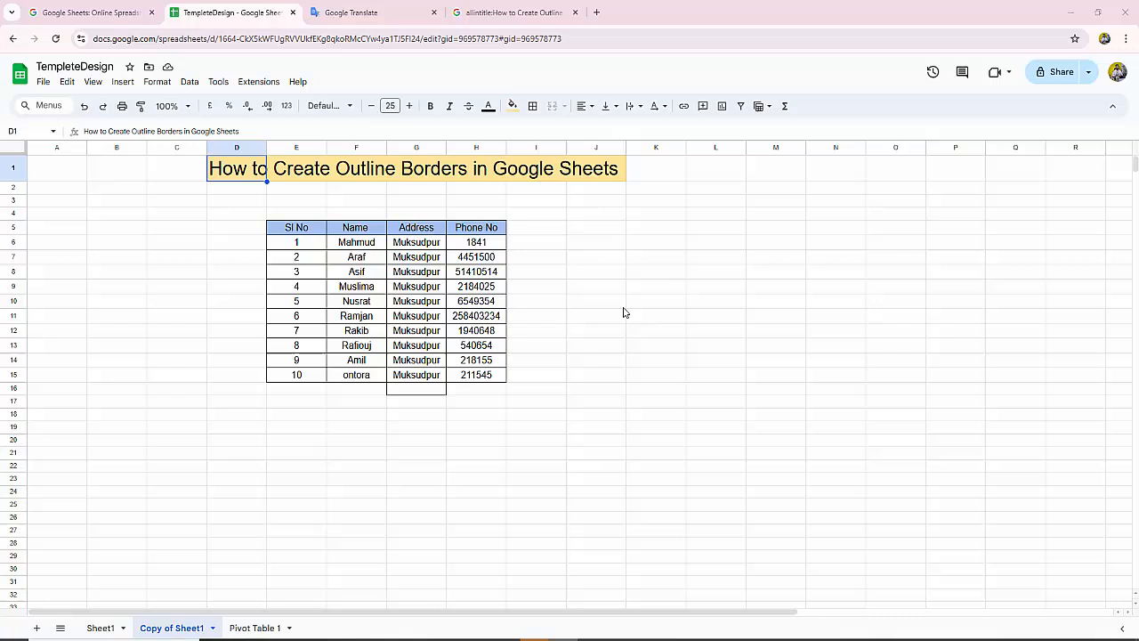
{"action": "mouse_move", "coordinate": [797, 385]}
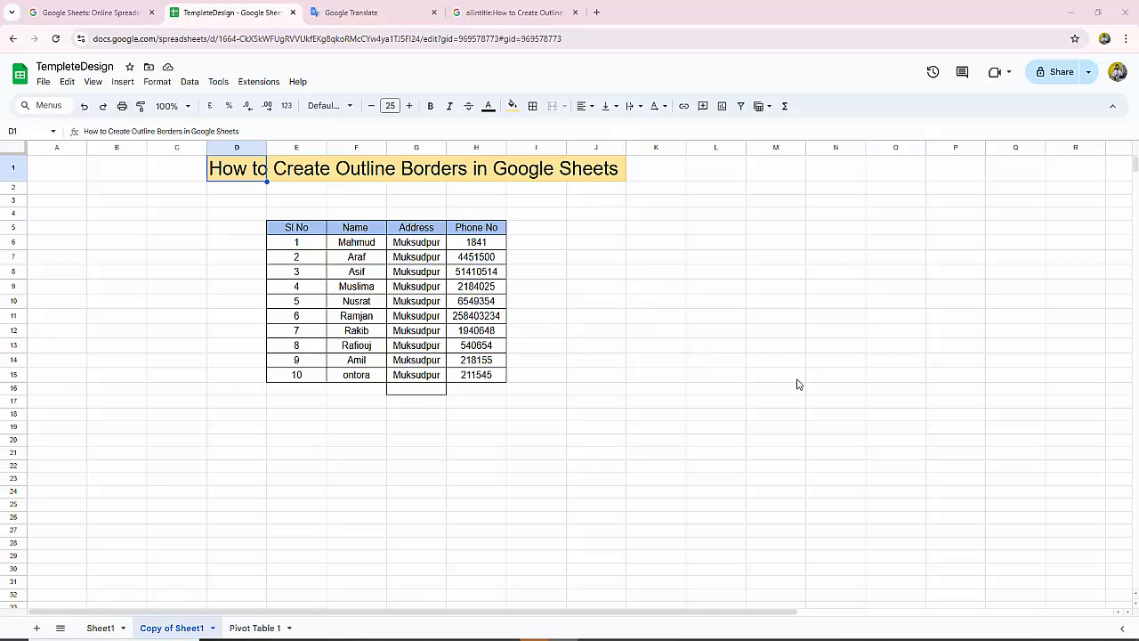
Outline the empty block K5:O15 beside the table with an outer border.
{"action": "left_click", "coordinate": [715, 270]}
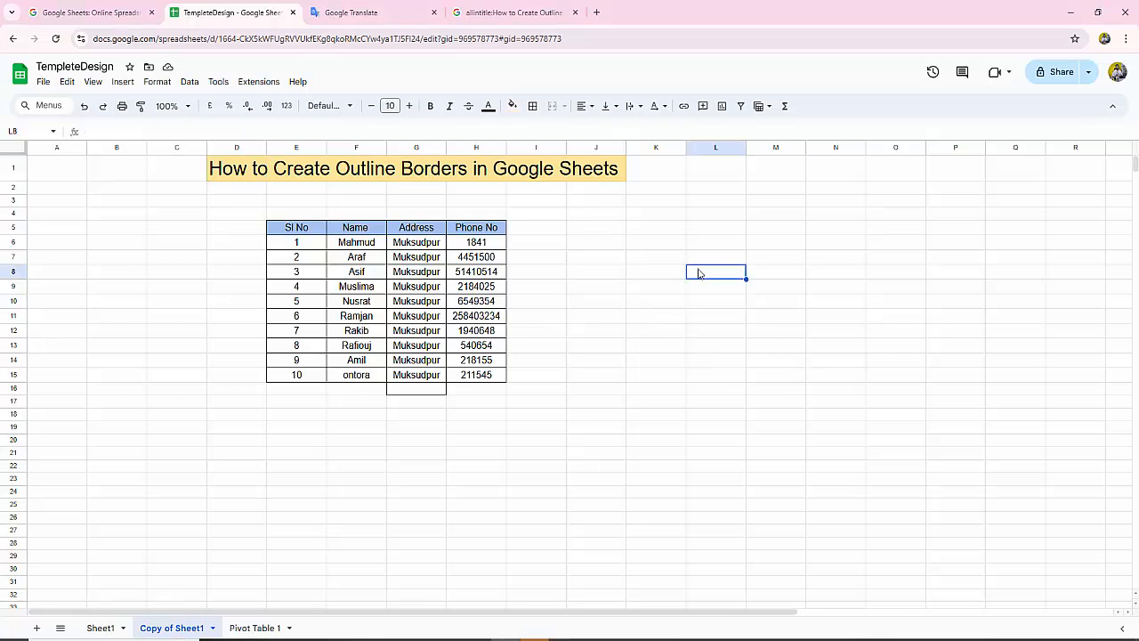
{"action": "left_click", "coordinate": [655, 242]}
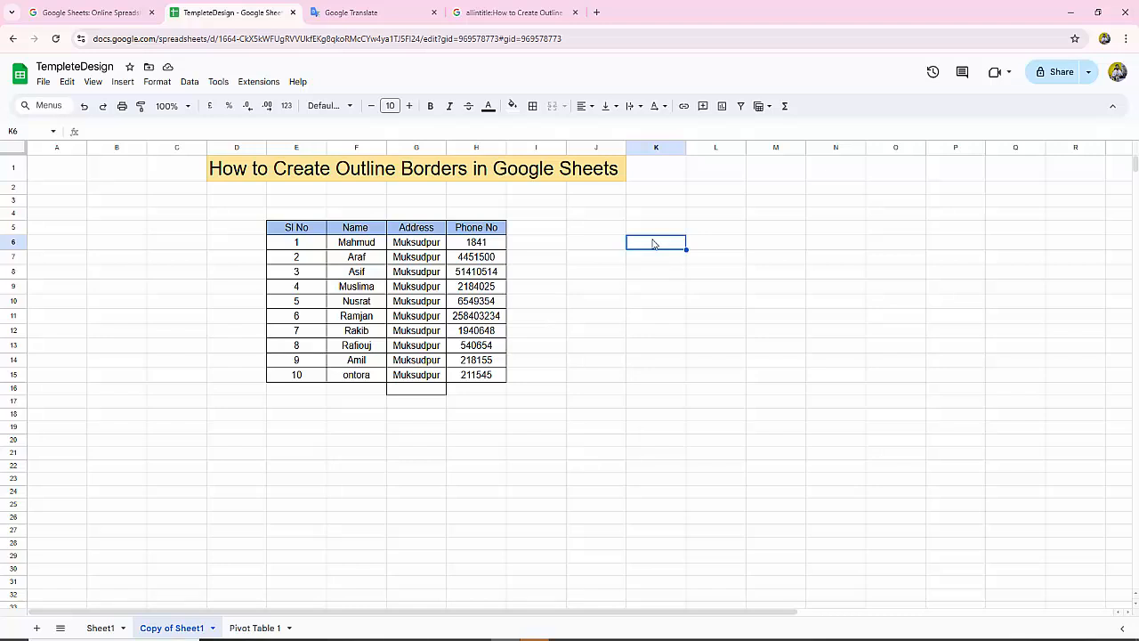
{"action": "mouse_move", "coordinate": [753, 328]}
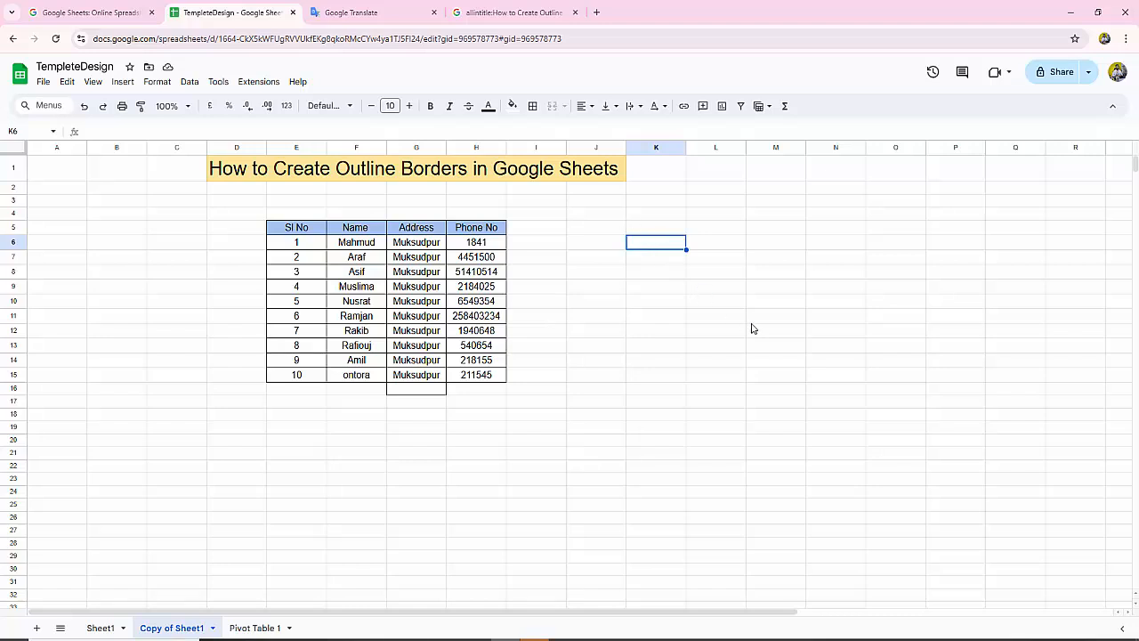
{"action": "mouse_move", "coordinate": [701, 263]}
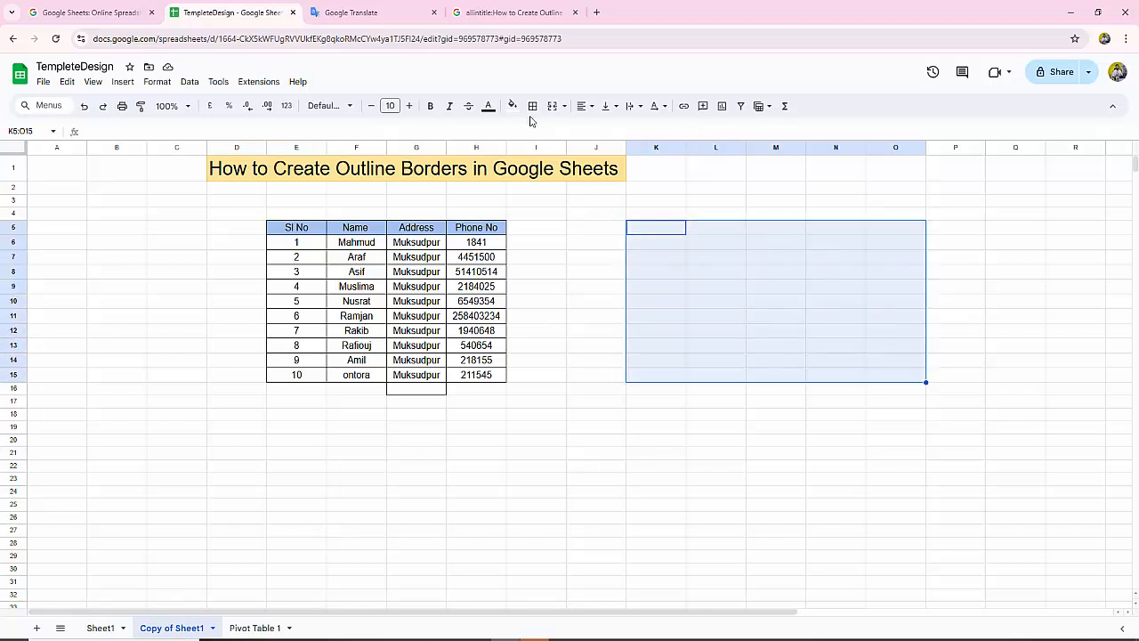
{"action": "mouse_move", "coordinate": [532, 107]}
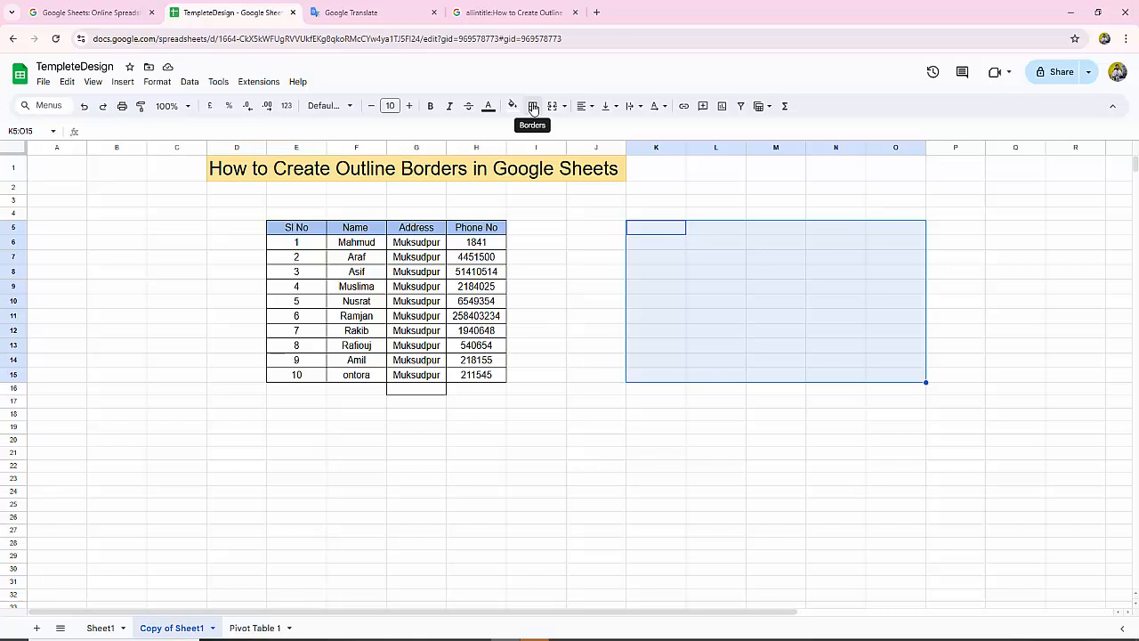
{"action": "left_click", "coordinate": [532, 106]}
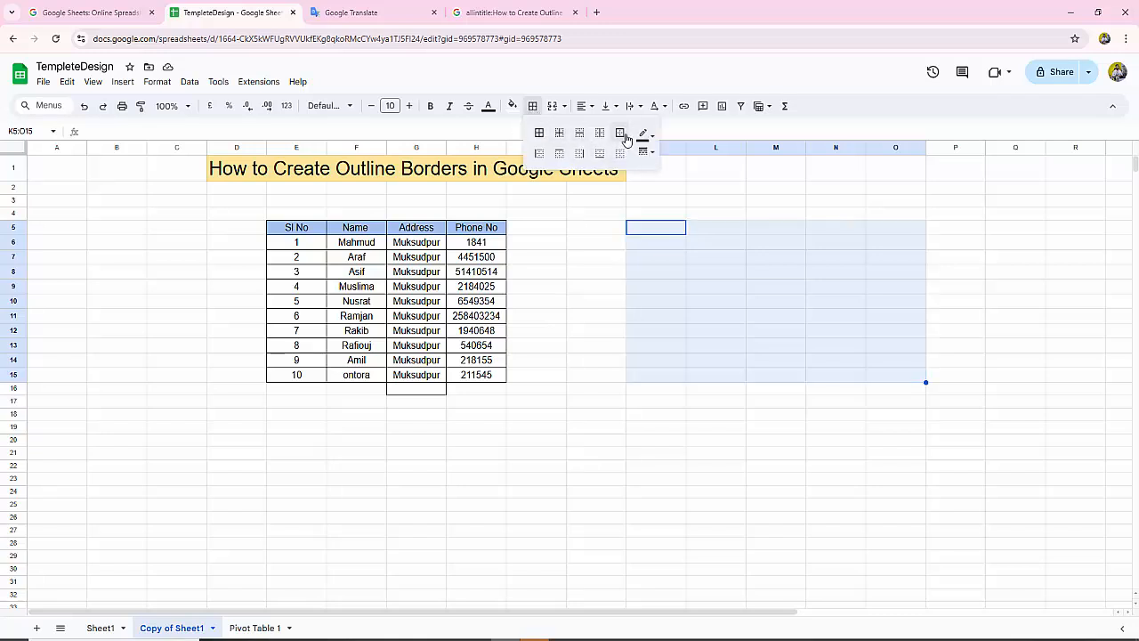
{"action": "mouse_move", "coordinate": [620, 132]}
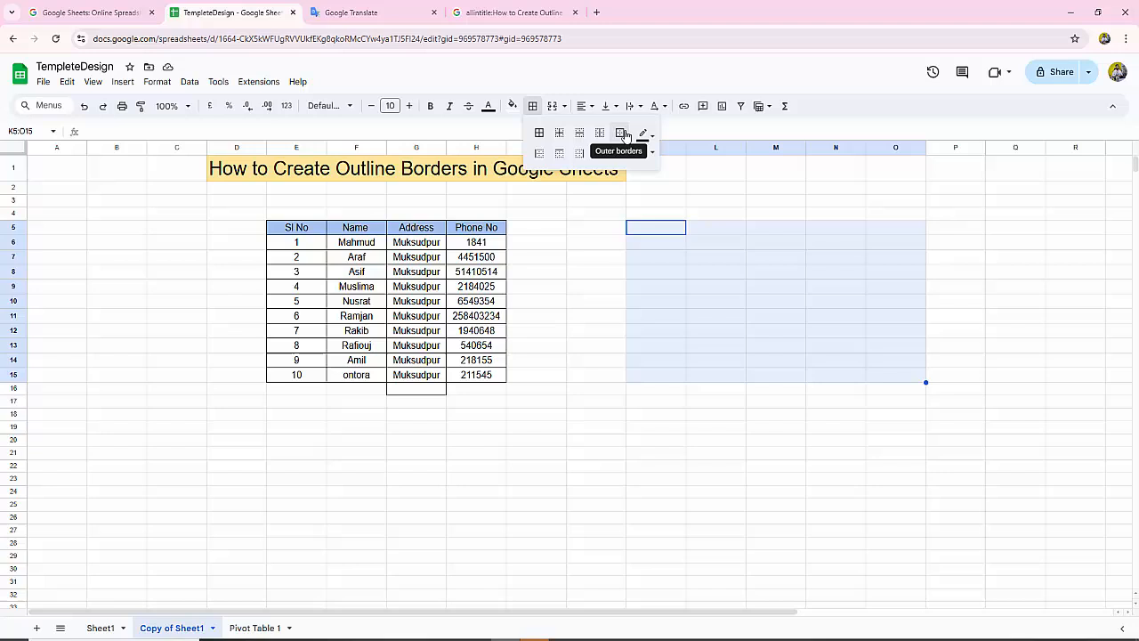
{"action": "left_click", "coordinate": [620, 132]}
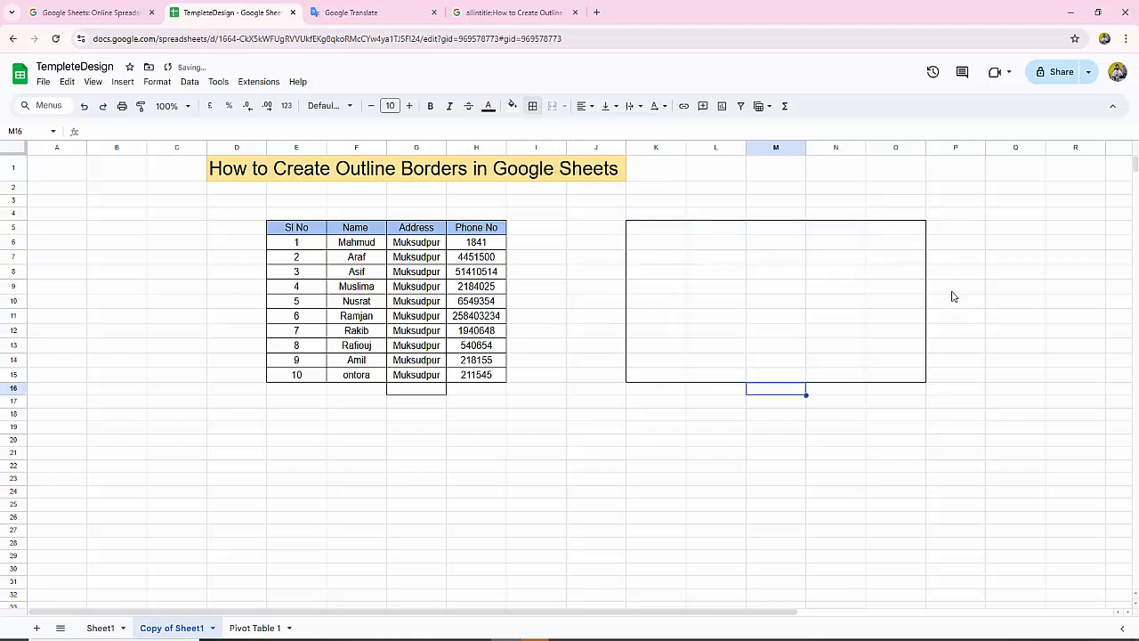
{"action": "left_click", "coordinate": [835, 440]}
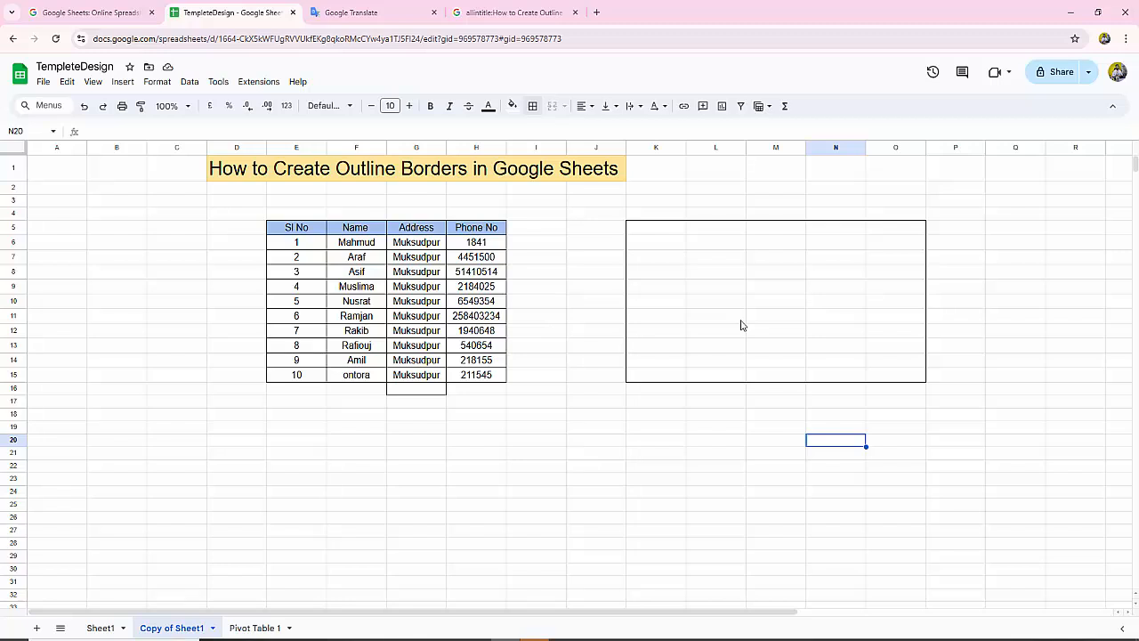
{"action": "mouse_move", "coordinate": [454, 441]}
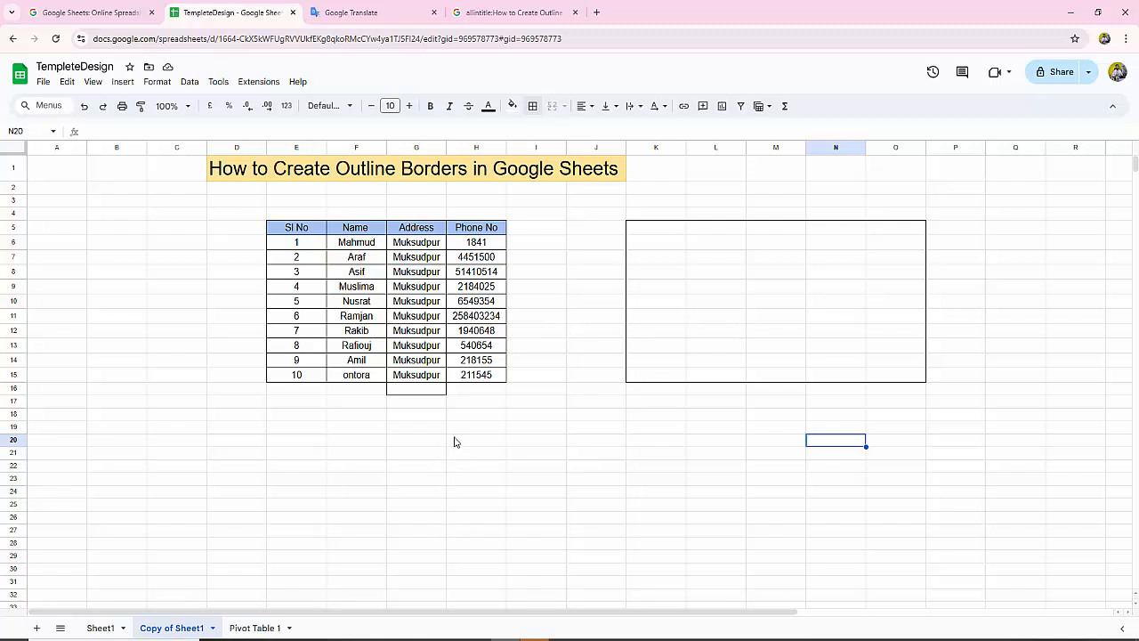
Outline the empty range H20:J26 below the table with an outer border.
{"action": "left_click_drag", "start_coordinate": [477, 439], "coordinate": [595, 517]}
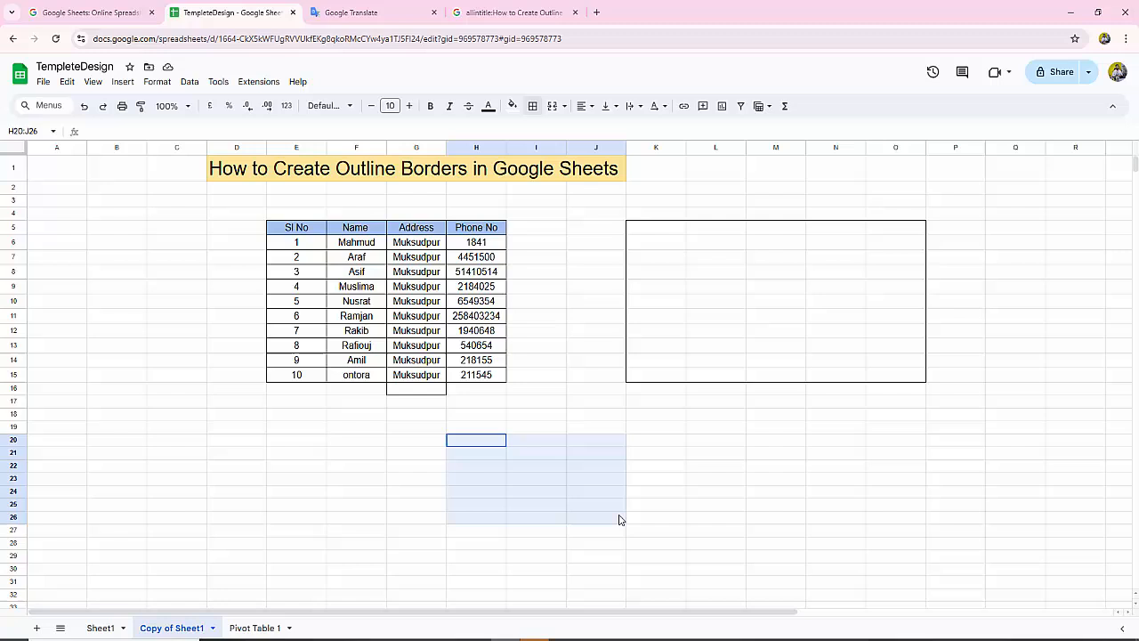
{"action": "left_click_drag", "start_coordinate": [477, 439], "coordinate": [627, 523]}
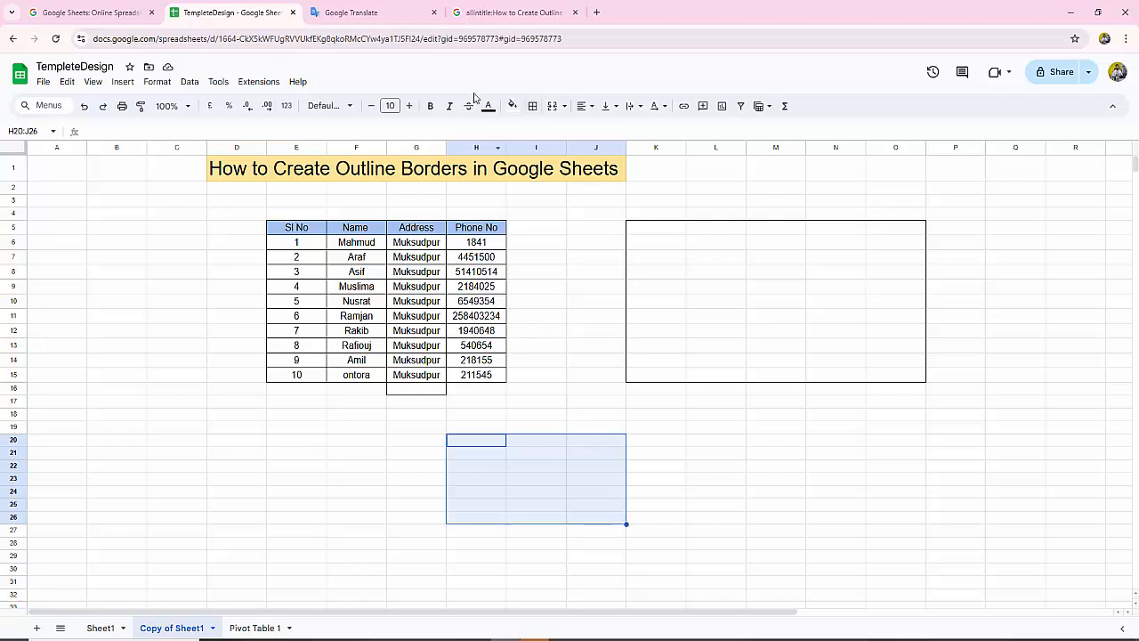
{"action": "left_click", "coordinate": [533, 106]}
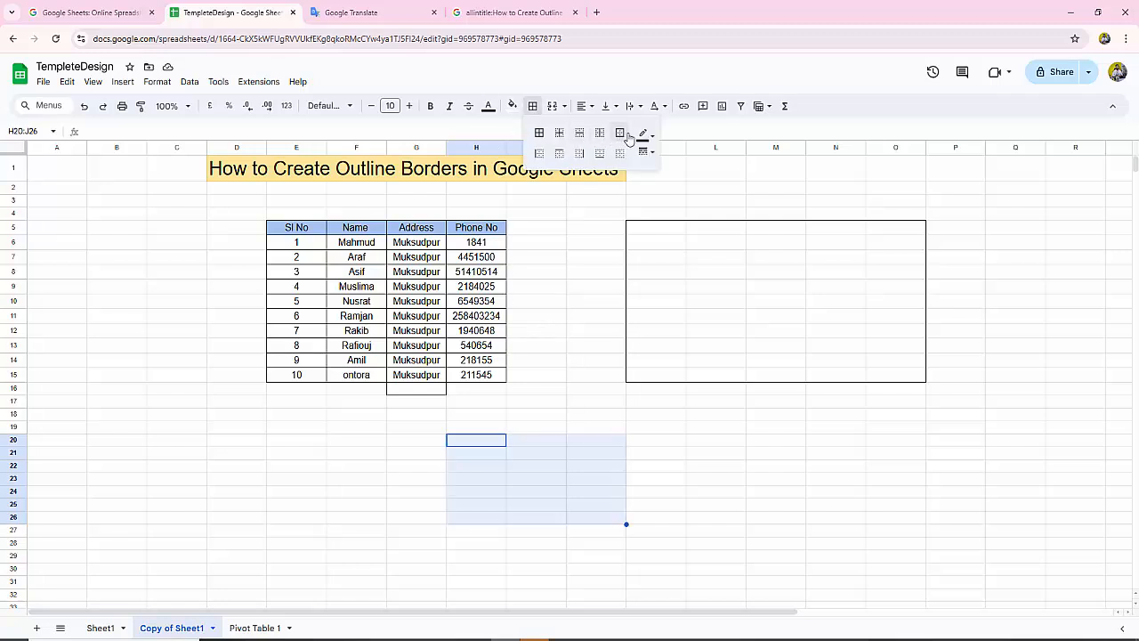
{"action": "left_click", "coordinate": [620, 132]}
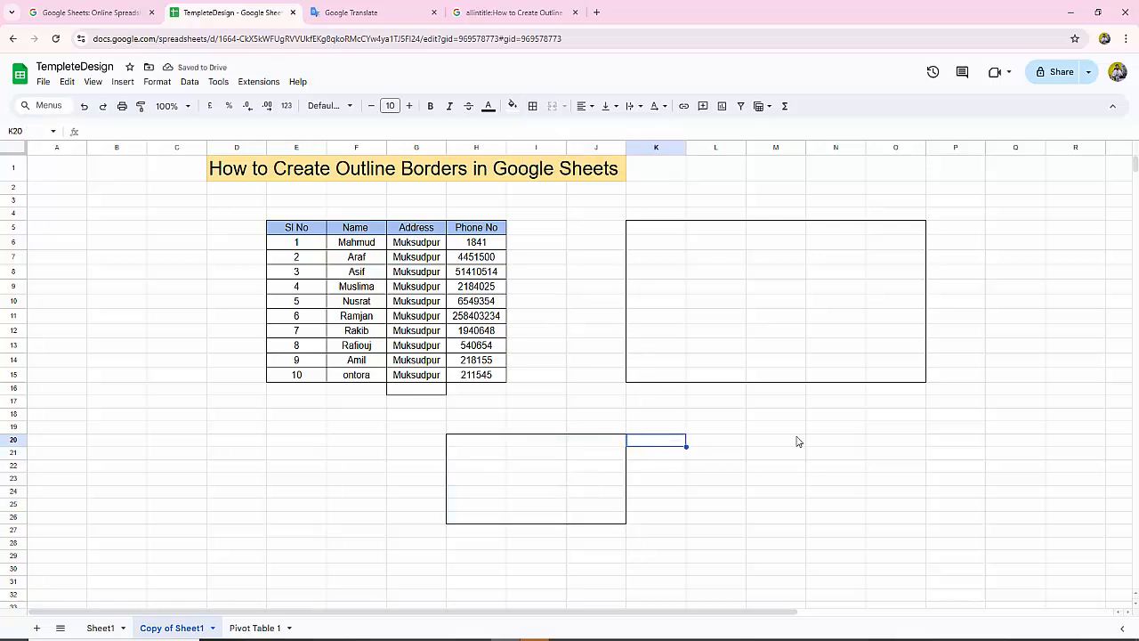
{"action": "mouse_move", "coordinate": [594, 346]}
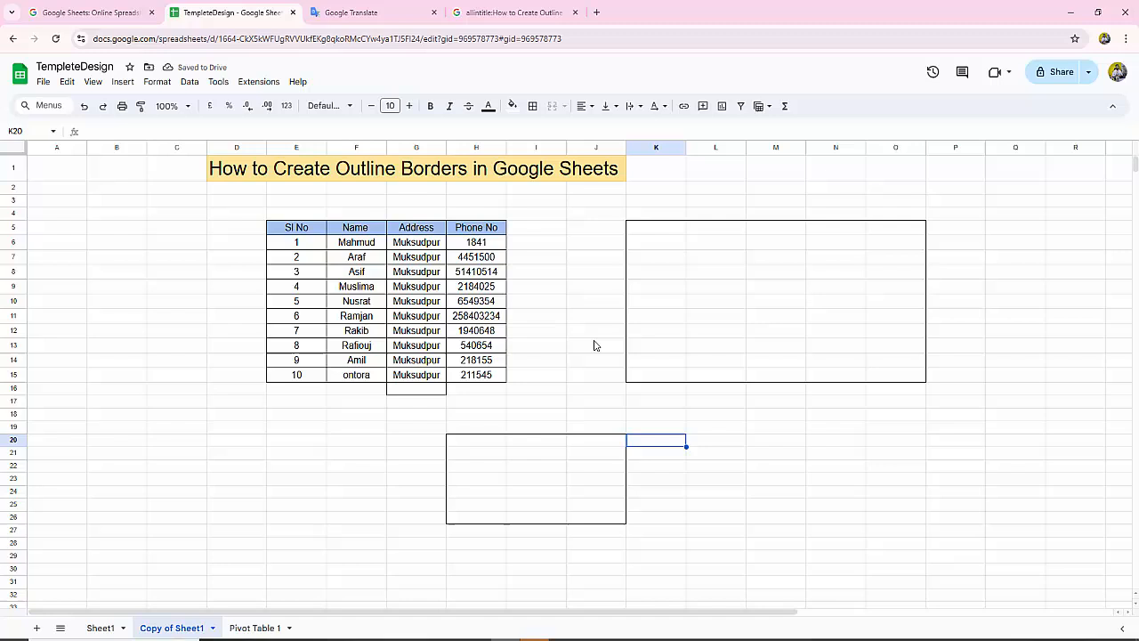